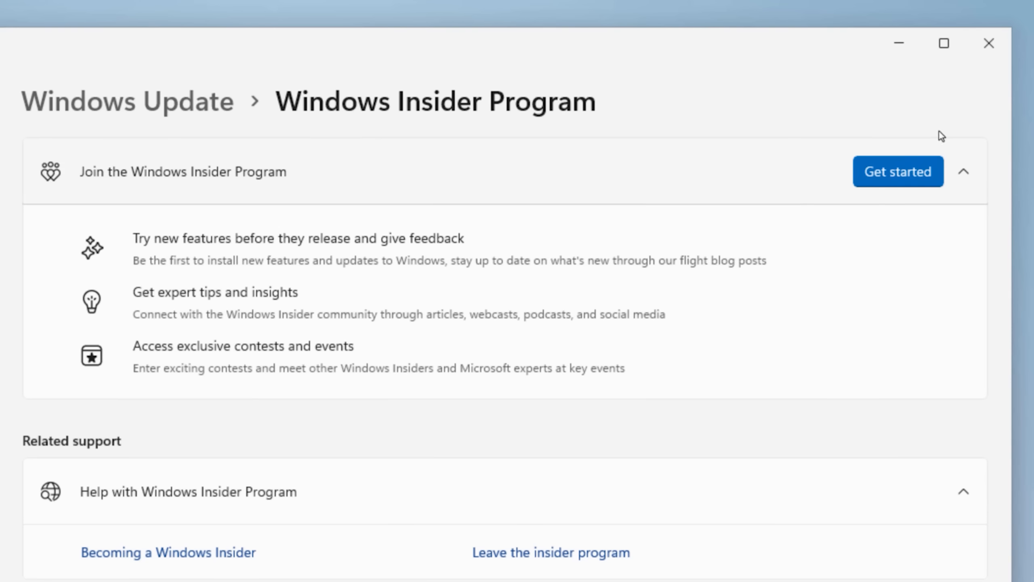
{"action": "mouse_move", "coordinate": [888, 186]}
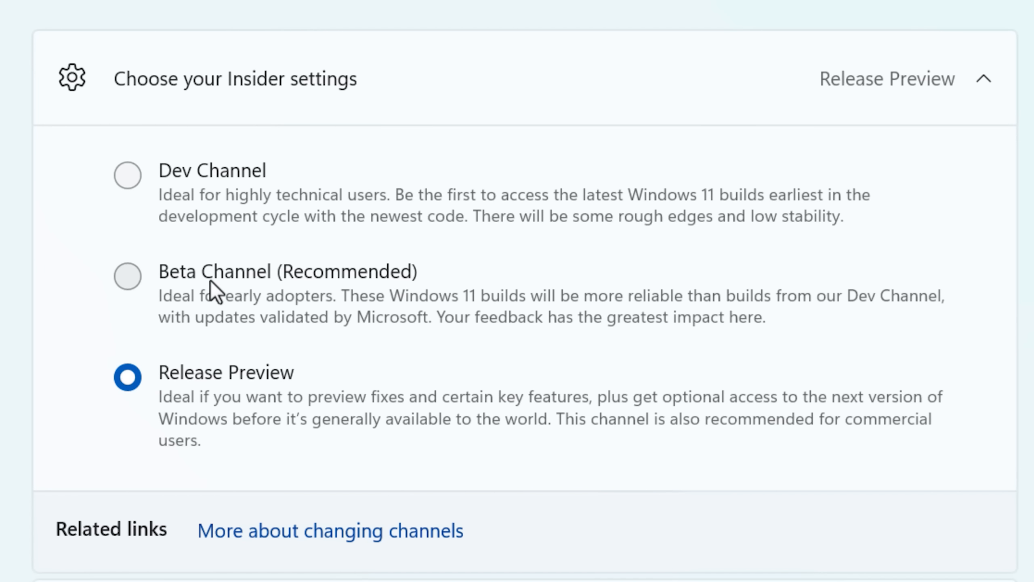
{"action": "mouse_move", "coordinate": [927, 174]}
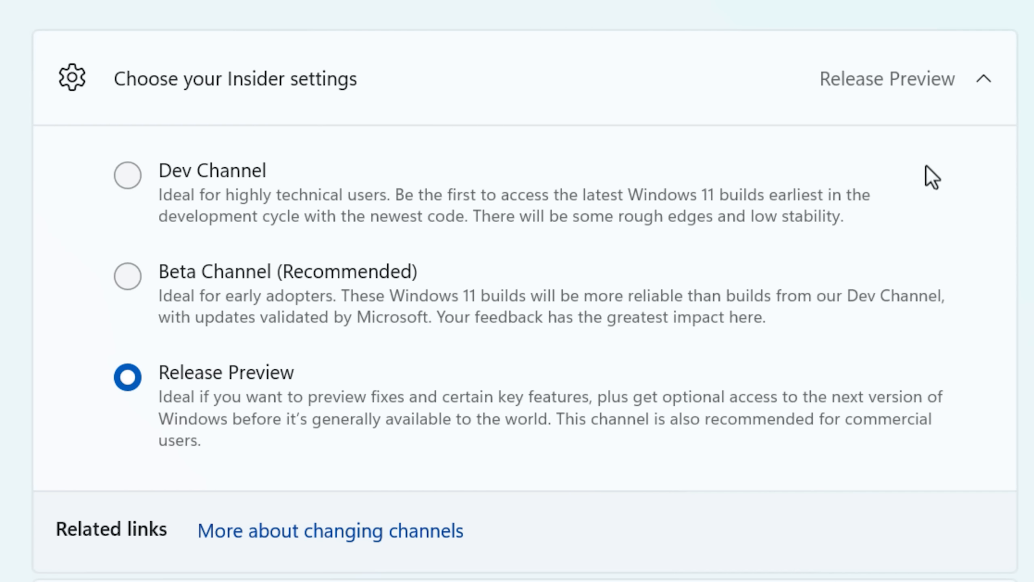
{"action": "mouse_move", "coordinate": [954, 180]}
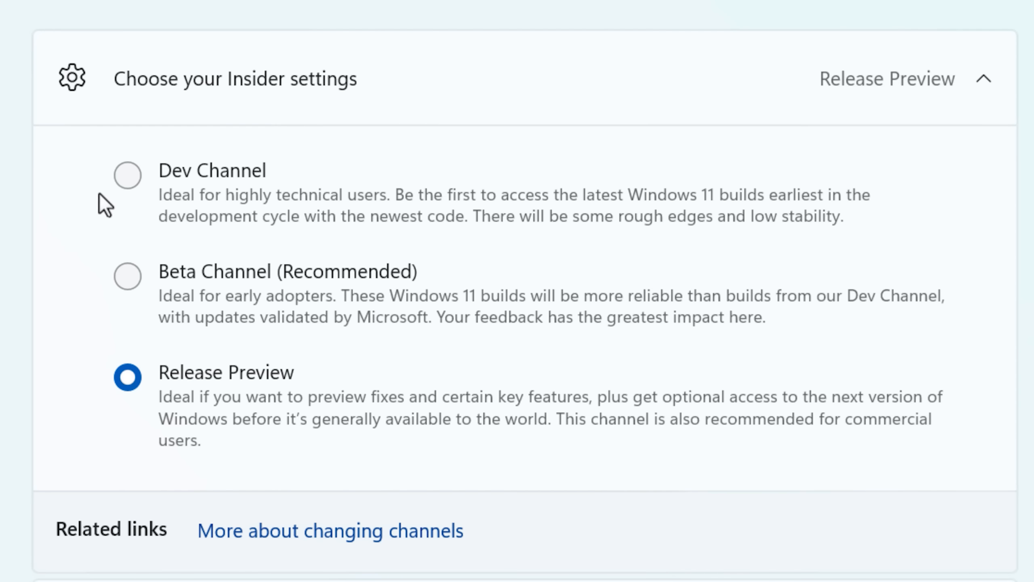
{"action": "mouse_move", "coordinate": [127, 282]}
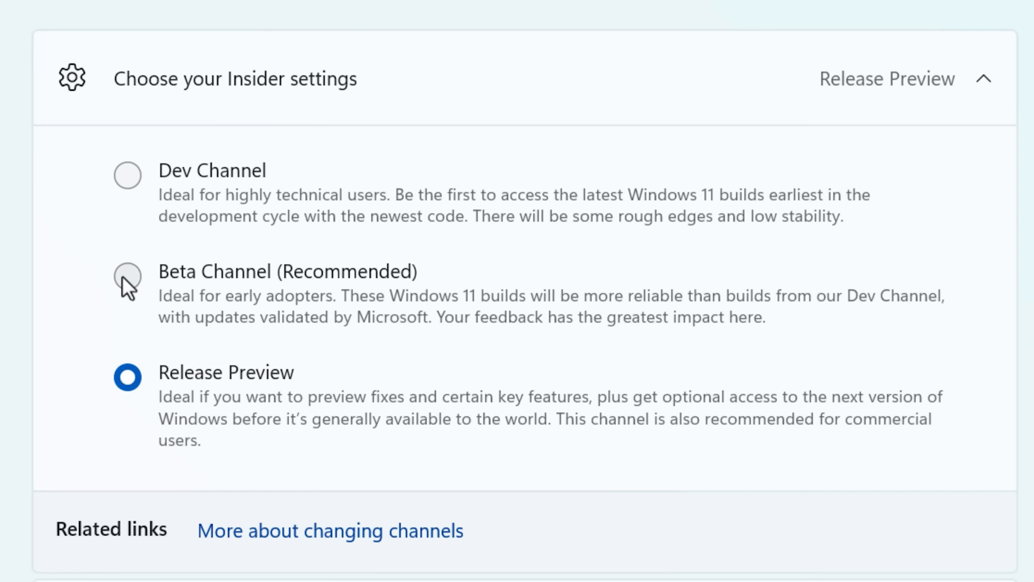
{"action": "mouse_move", "coordinate": [125, 189]}
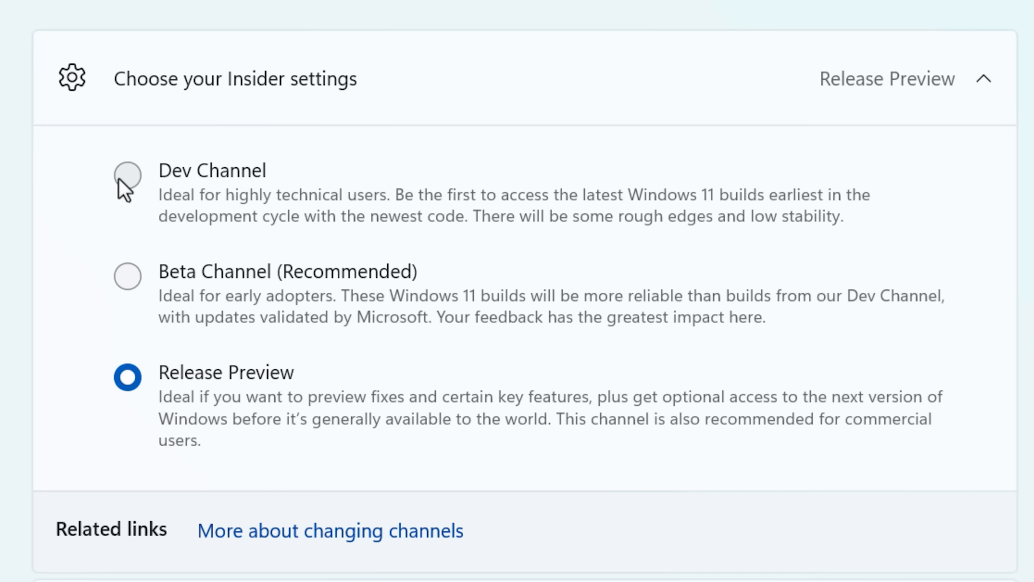
{"action": "mouse_move", "coordinate": [42, 409]}
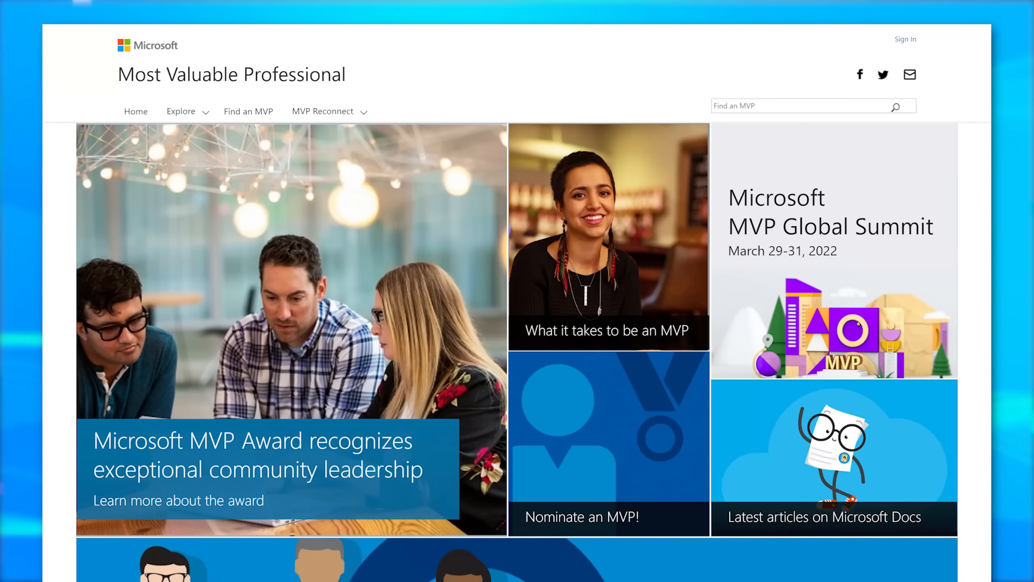
{"action": "scroll", "scroll_direction": "down", "scroll_amount": 3}
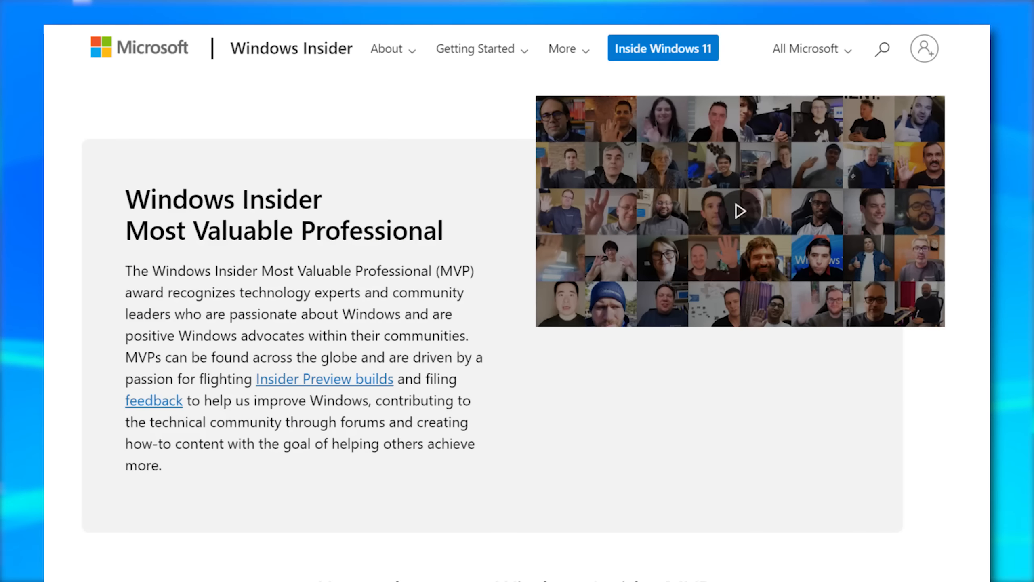
{"action": "scroll", "scroll_direction": "down", "scroll_amount": 3}
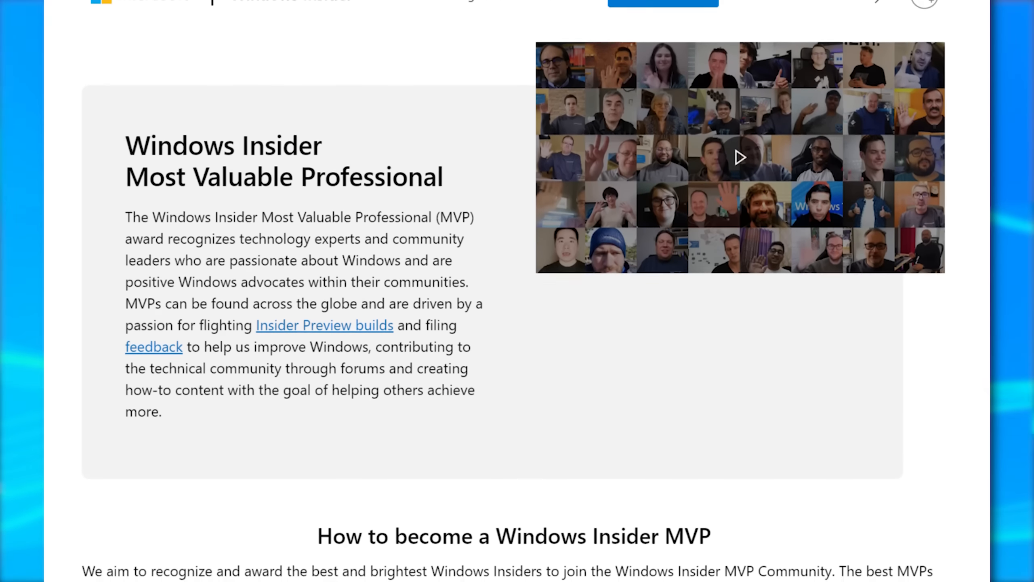
{"action": "scroll", "scroll_direction": "down", "scroll_amount": 3}
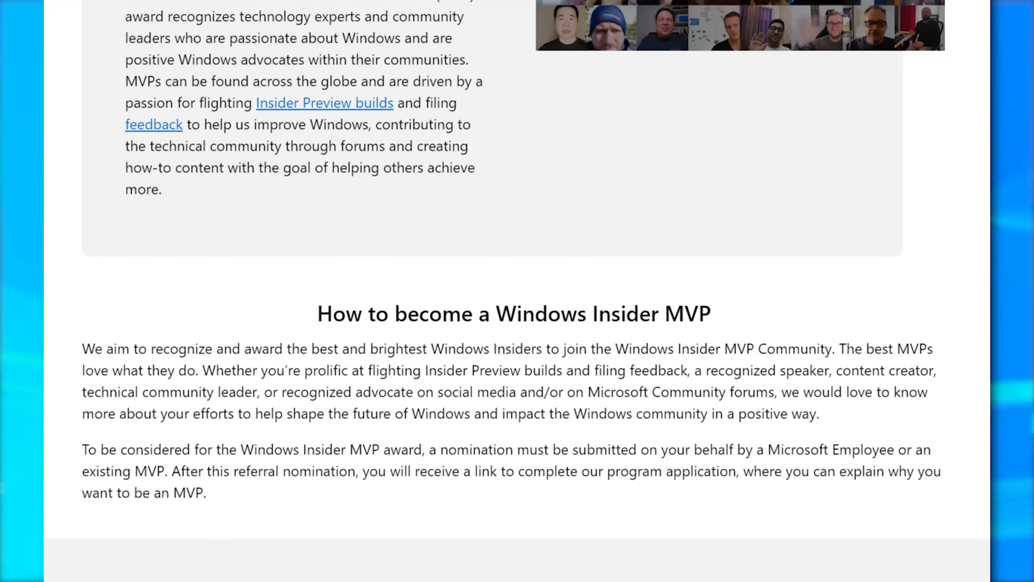
{"action": "scroll", "scroll_direction": "down", "scroll_amount": 3}
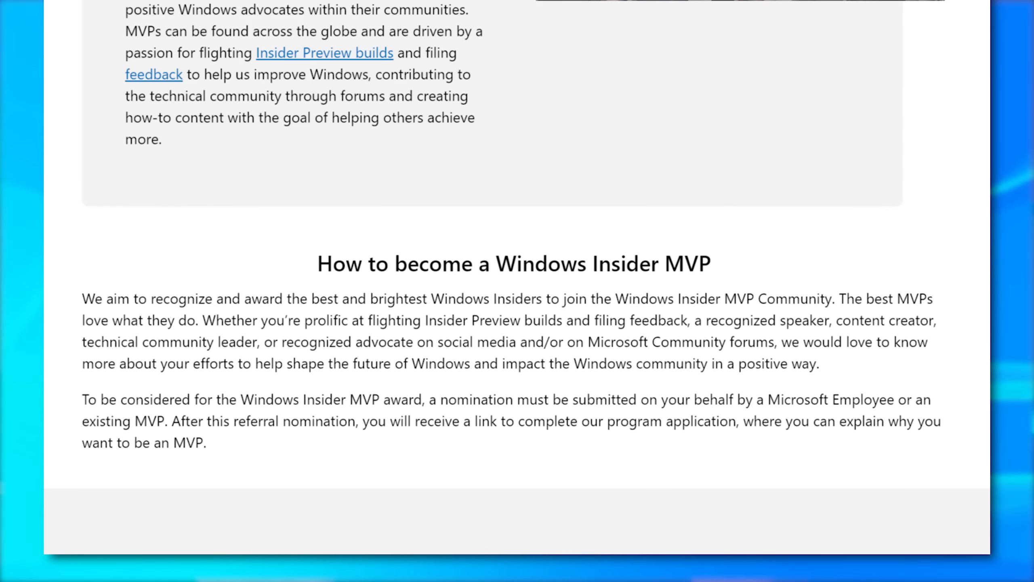